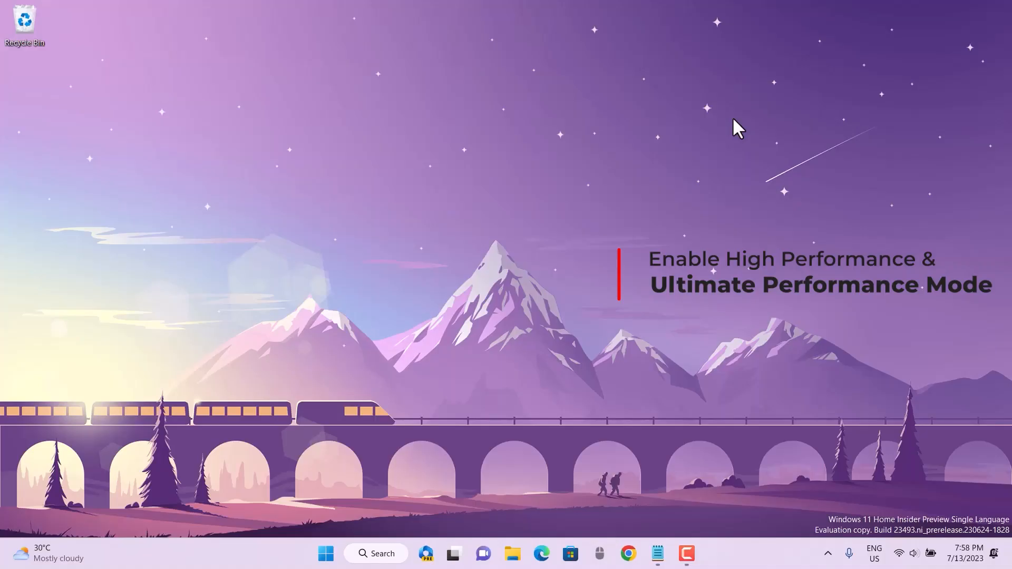
# Reach Power & battery in Settings and show the Power mode choices, with Best performance set
pyautogui.click(324, 553)
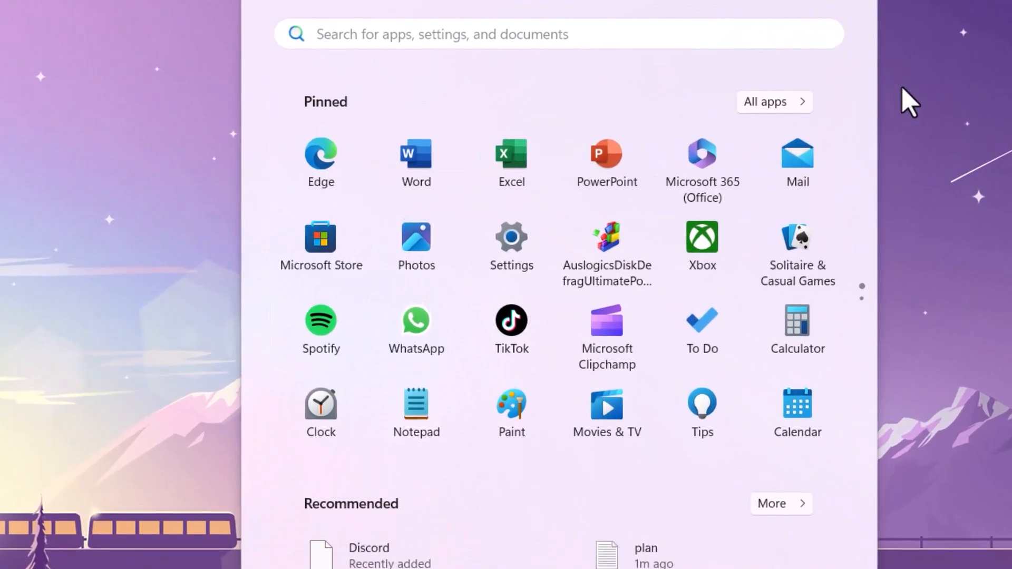
pyautogui.click(511, 237)
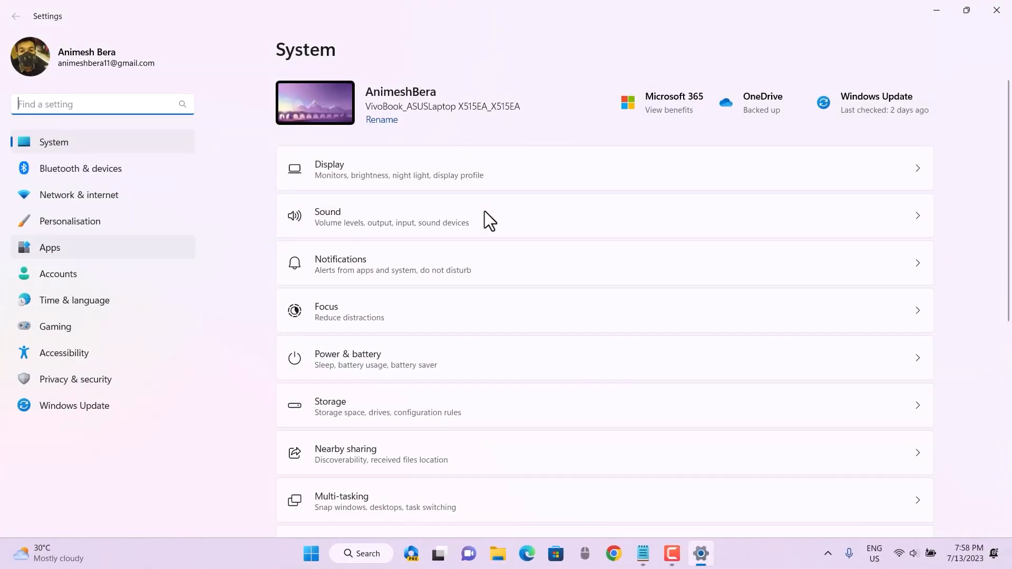
pyautogui.scroll(-3)
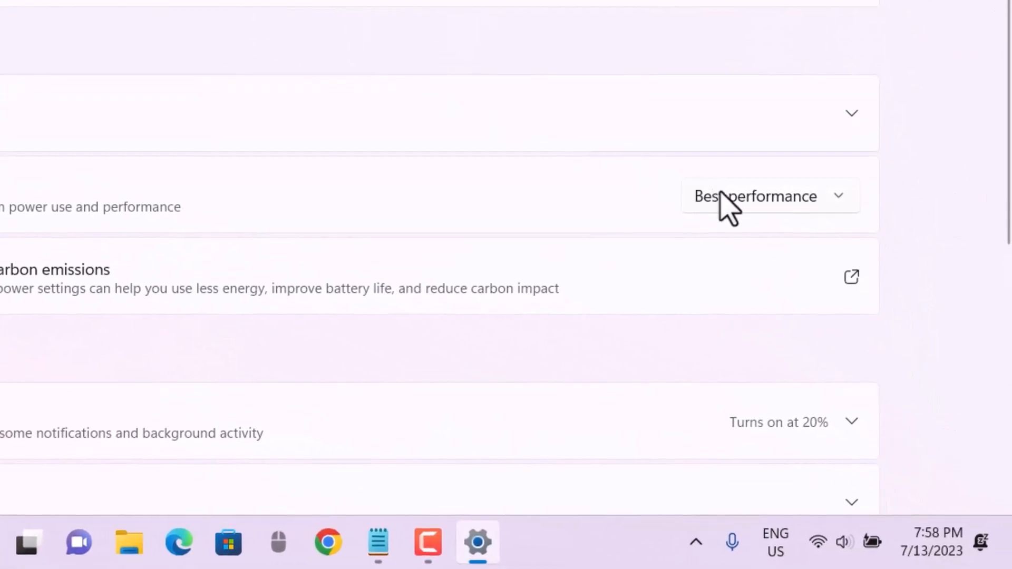
pyautogui.click(768, 195)
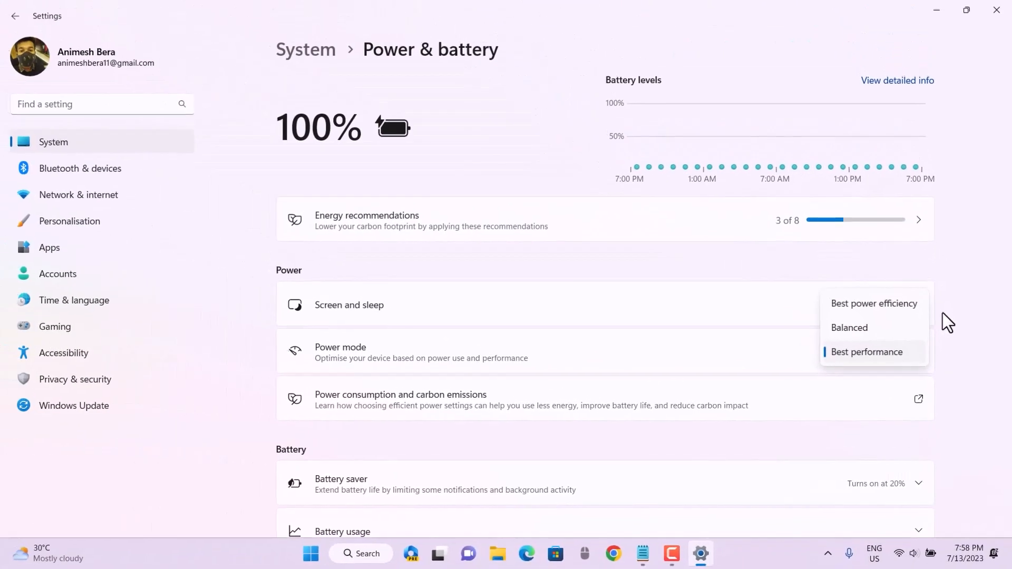
# Reach Control Panel's Power Options via Run, view the Balanced plan's settings and return to the plan list
pyautogui.rightClick(310, 553)
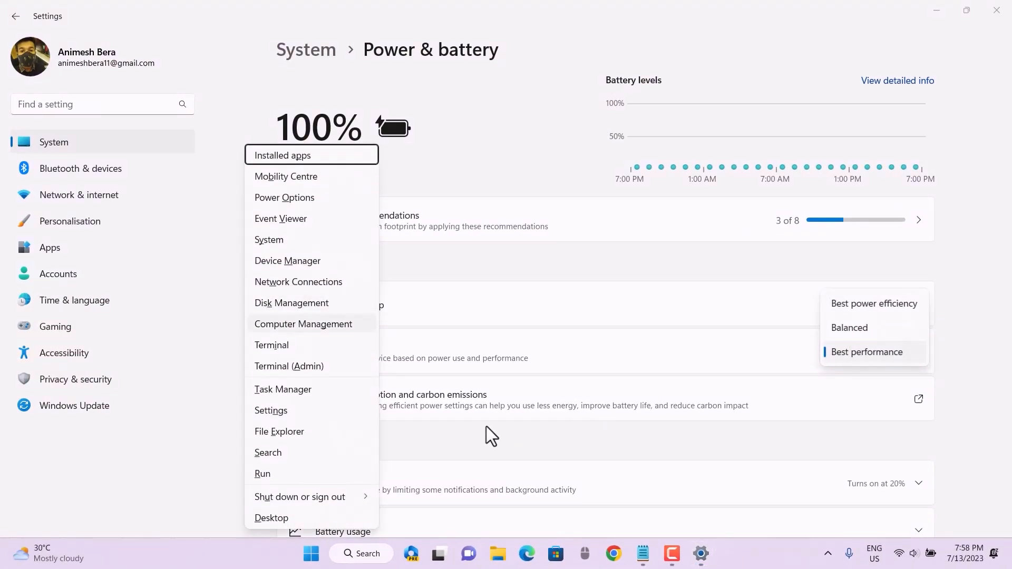
pyautogui.click(262, 473)
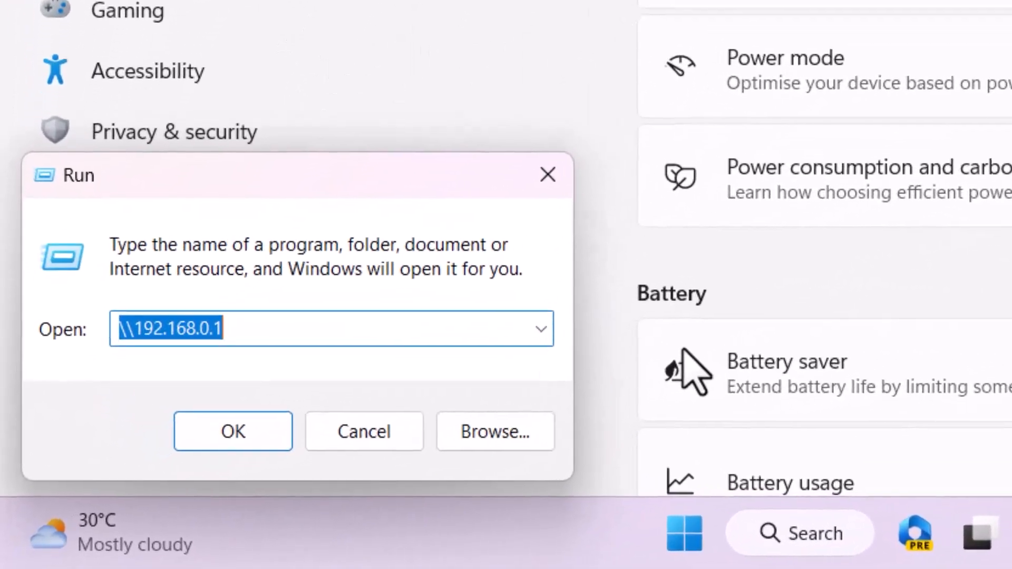
pyautogui.click(233, 431)
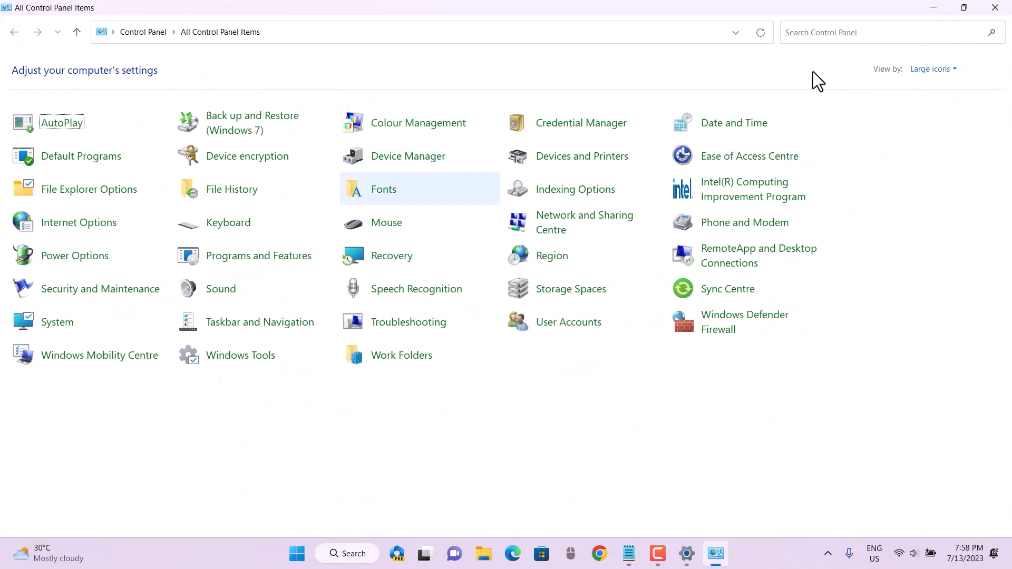
pyautogui.click(73, 255)
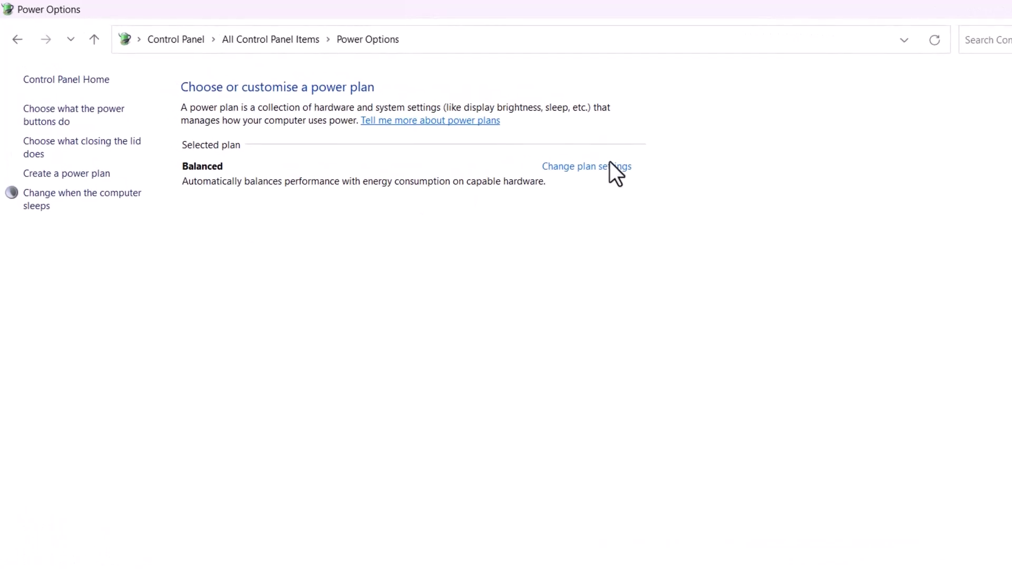
pyautogui.click(586, 166)
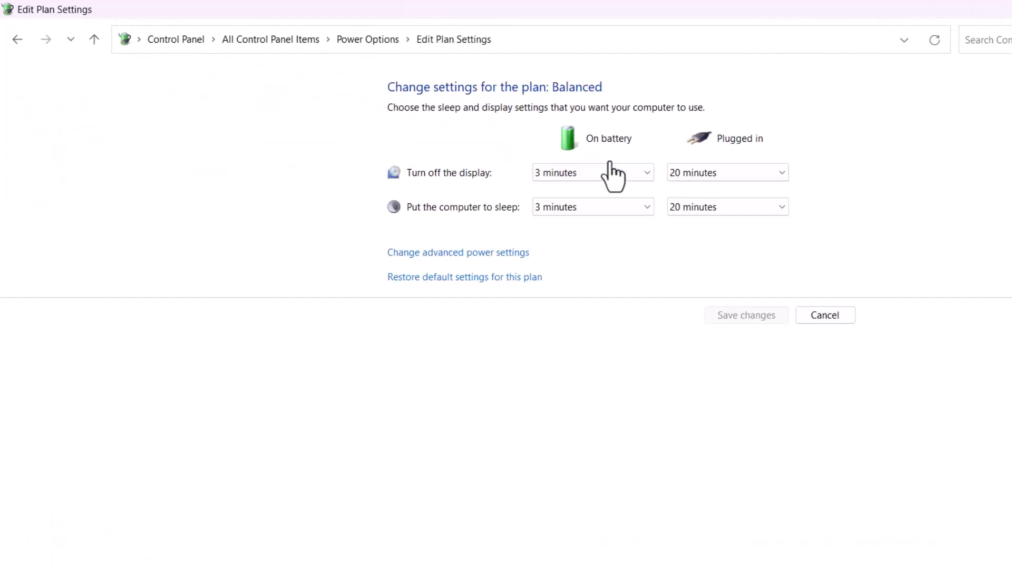
pyautogui.click(16, 39)
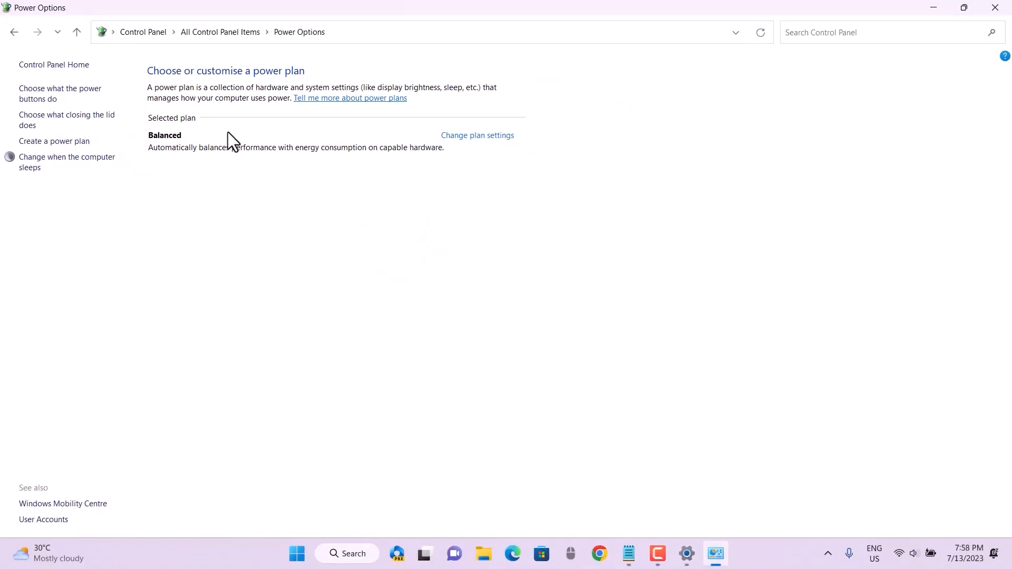
# Start an administrator Command Prompt via the cmd search and bring up the powercfg plan notes
pyautogui.write('cmd')
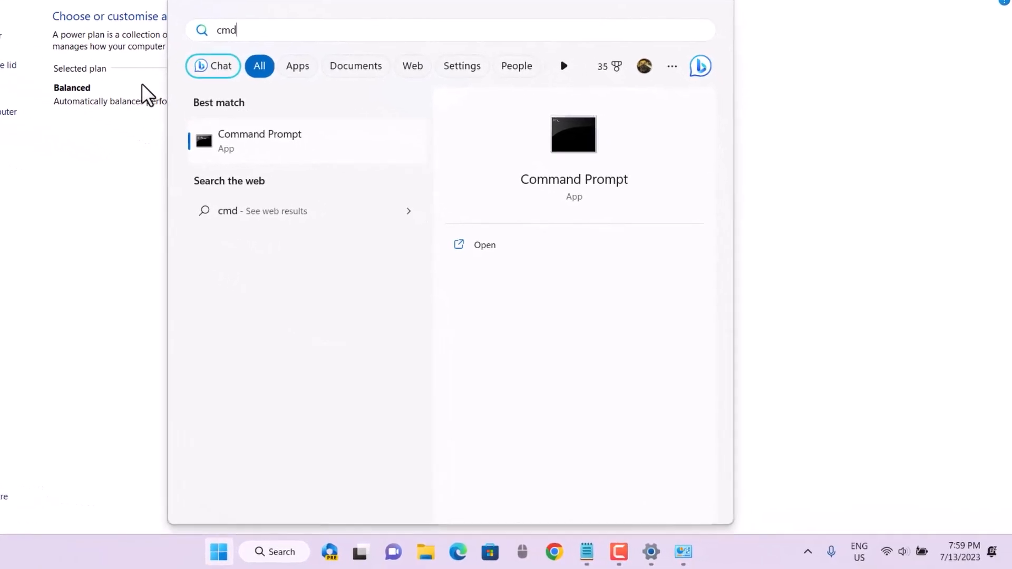
pyautogui.rightClick(259, 141)
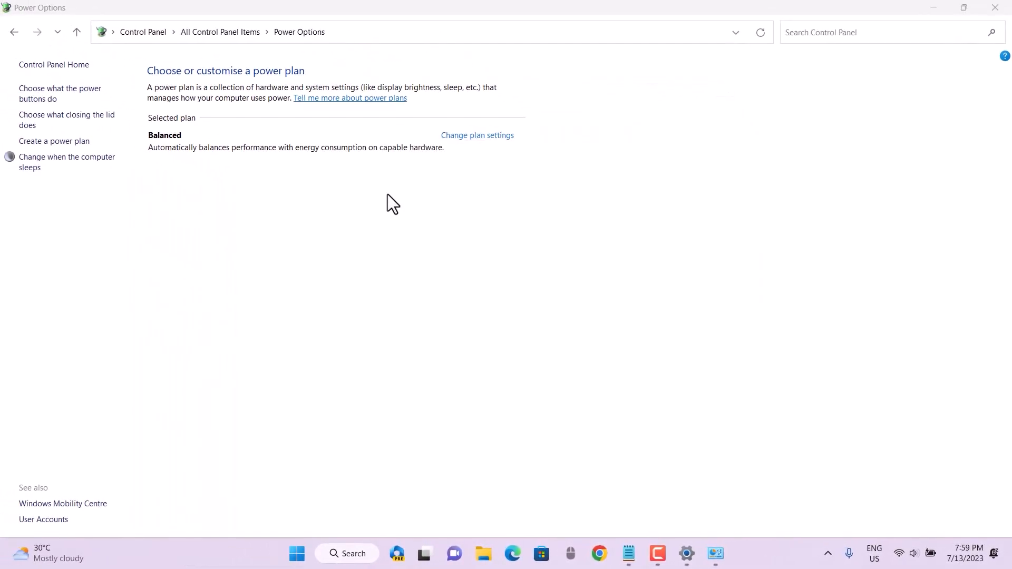
pyautogui.click(728, 553)
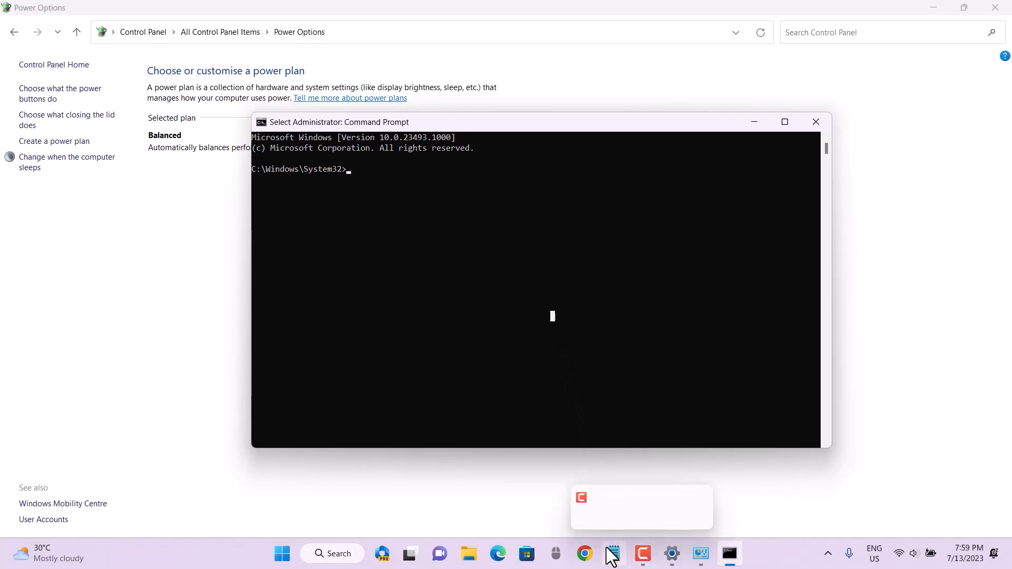
pyautogui.click(612, 554)
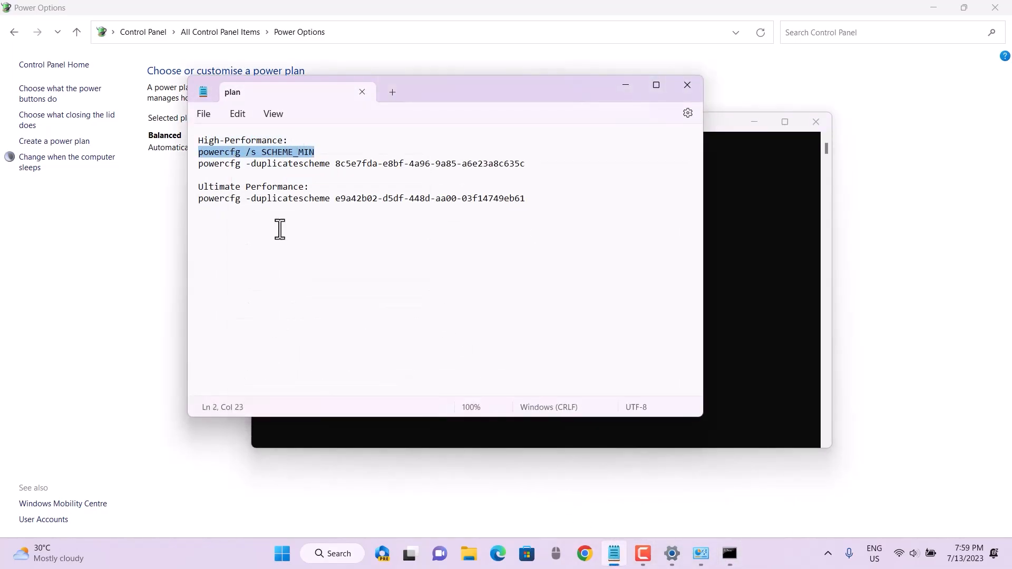
# Run powercfg /s SCHEME_MIN and the next powercfg command from the notes in the admin prompt
pyautogui.click(728, 554)
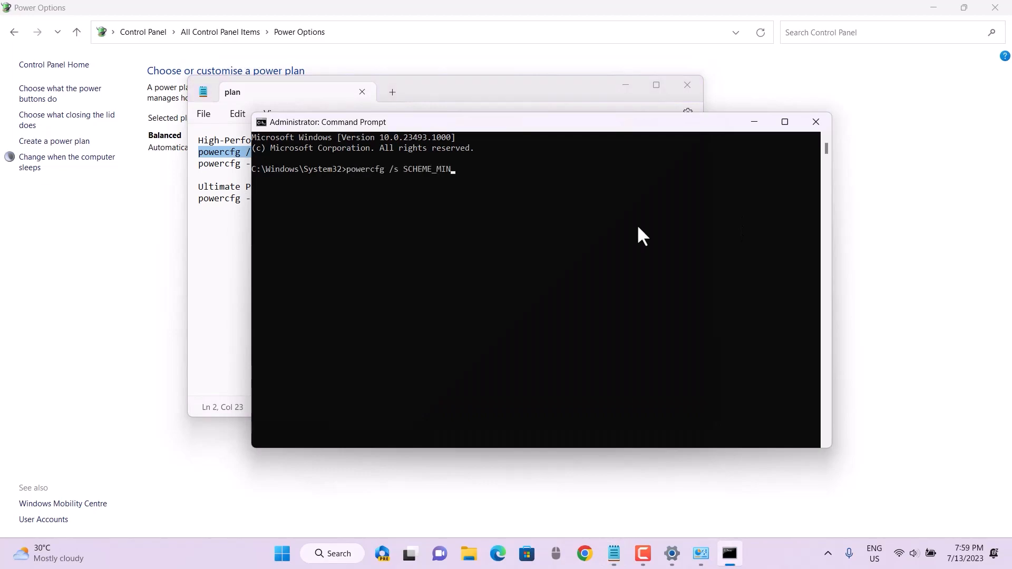
pyautogui.press('Return')
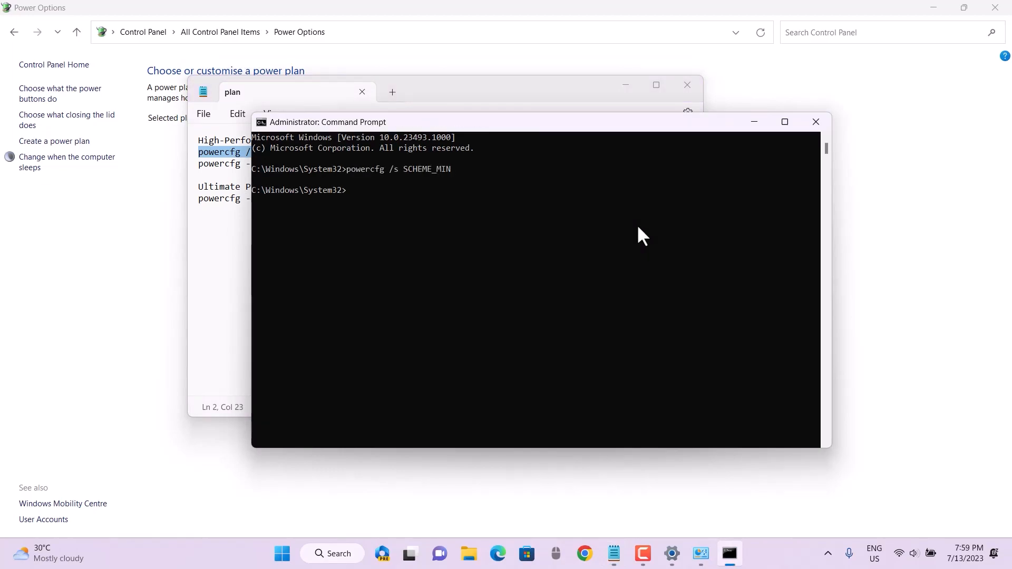
pyautogui.click(322, 92)
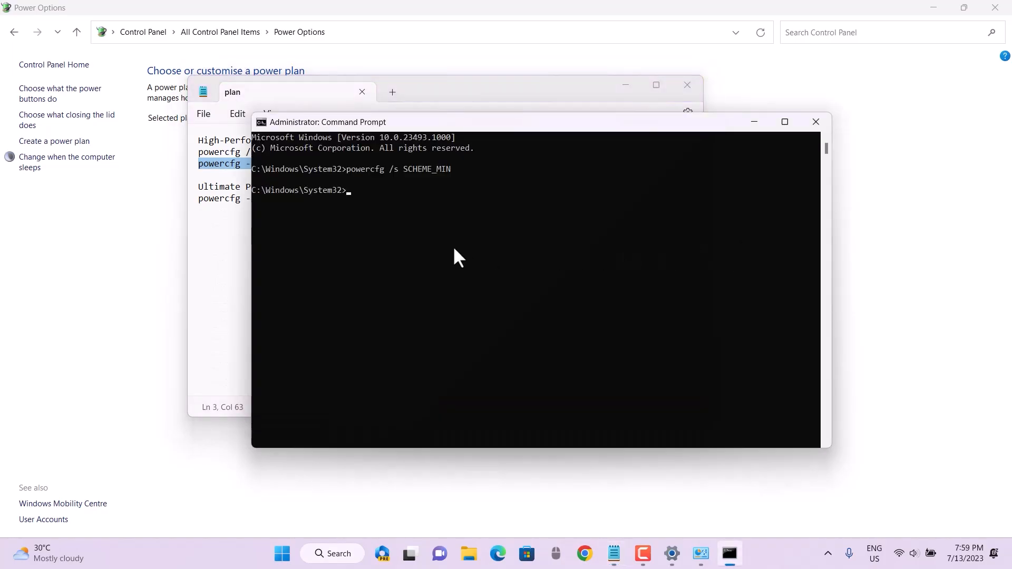
pyautogui.press('Return')
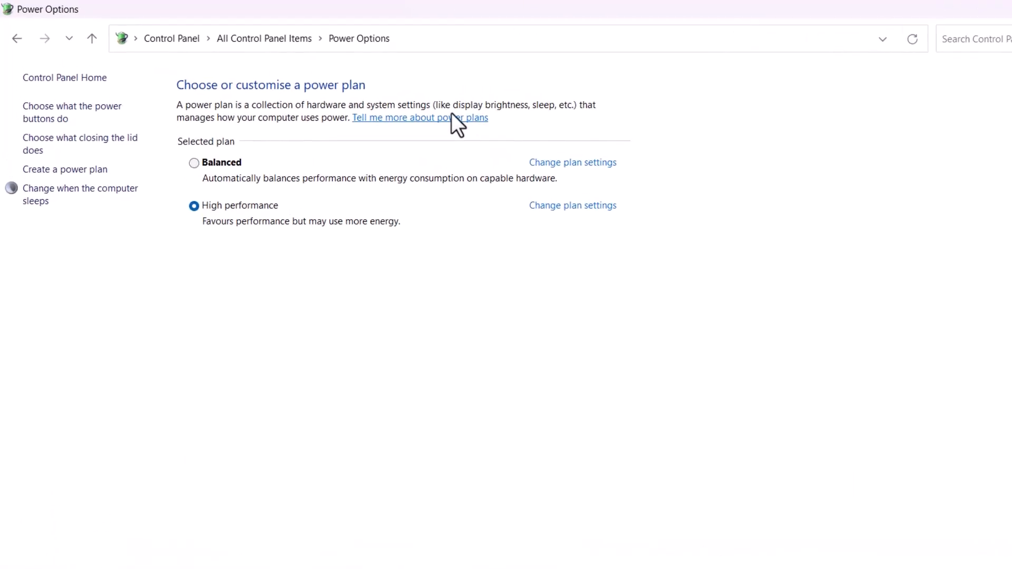
# Make High performance the active plan in Power Options, then check and dismiss quick settings
pyautogui.click(193, 163)
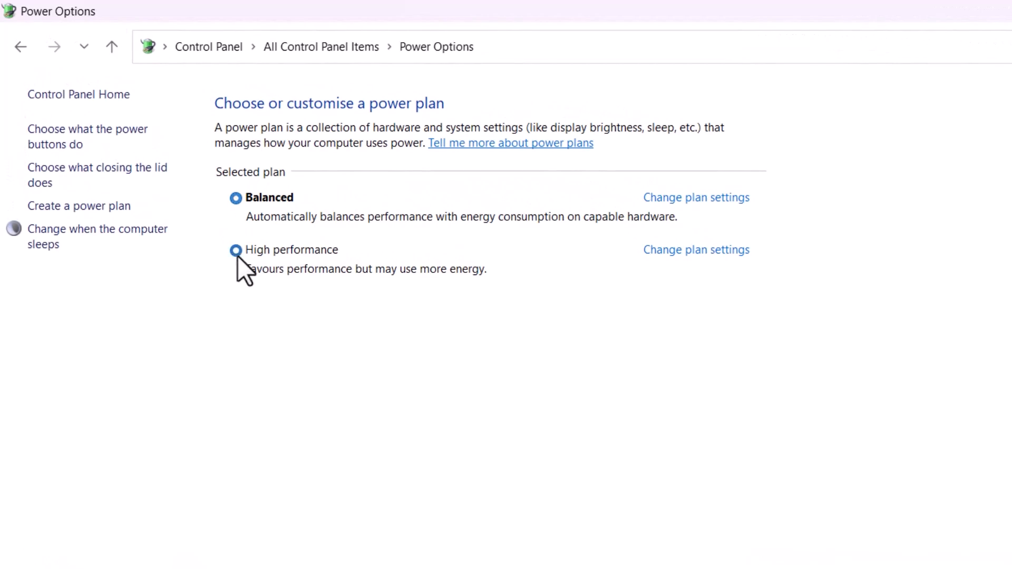
pyautogui.click(236, 250)
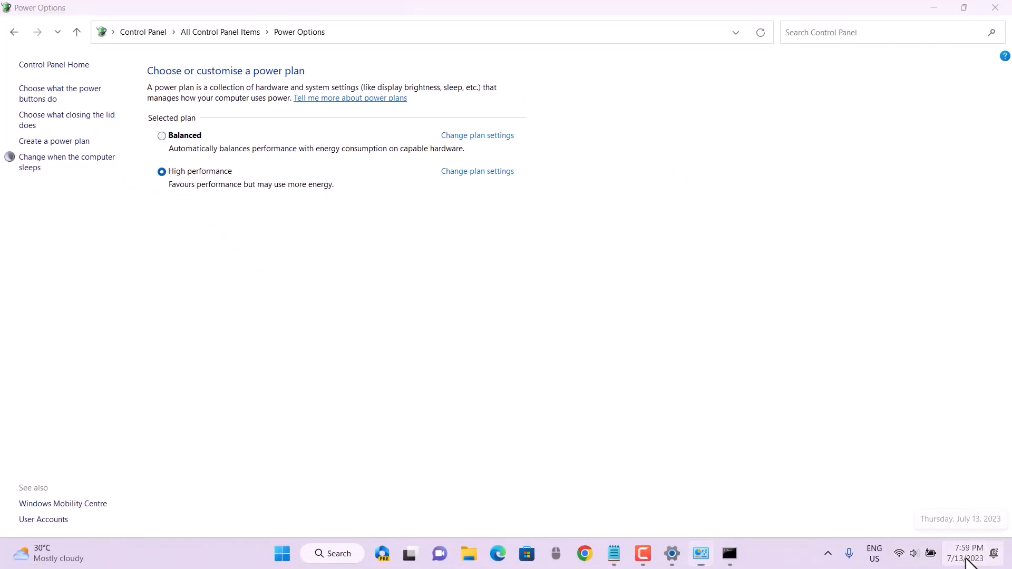
pyautogui.click(911, 553)
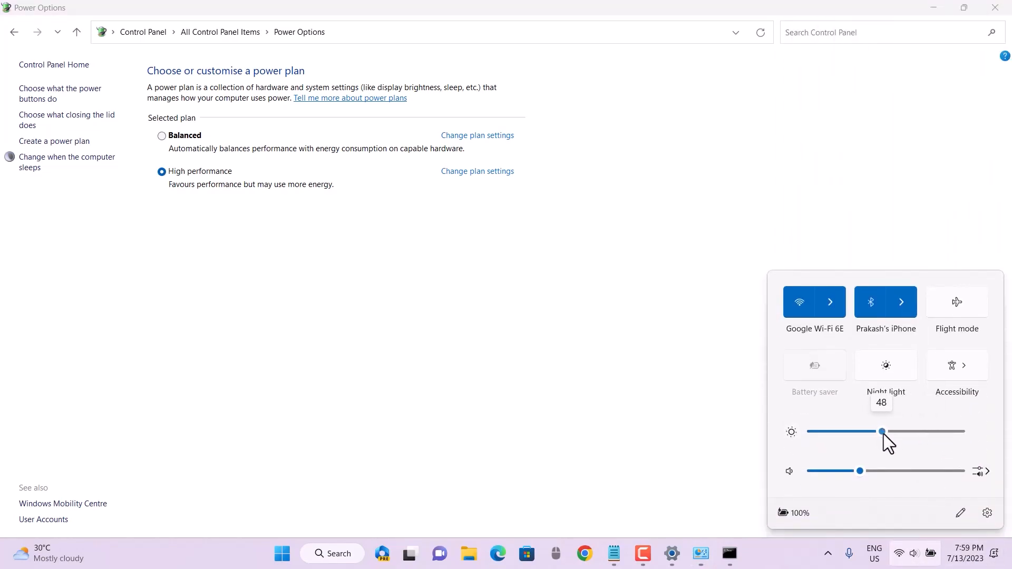
pyautogui.click(472, 445)
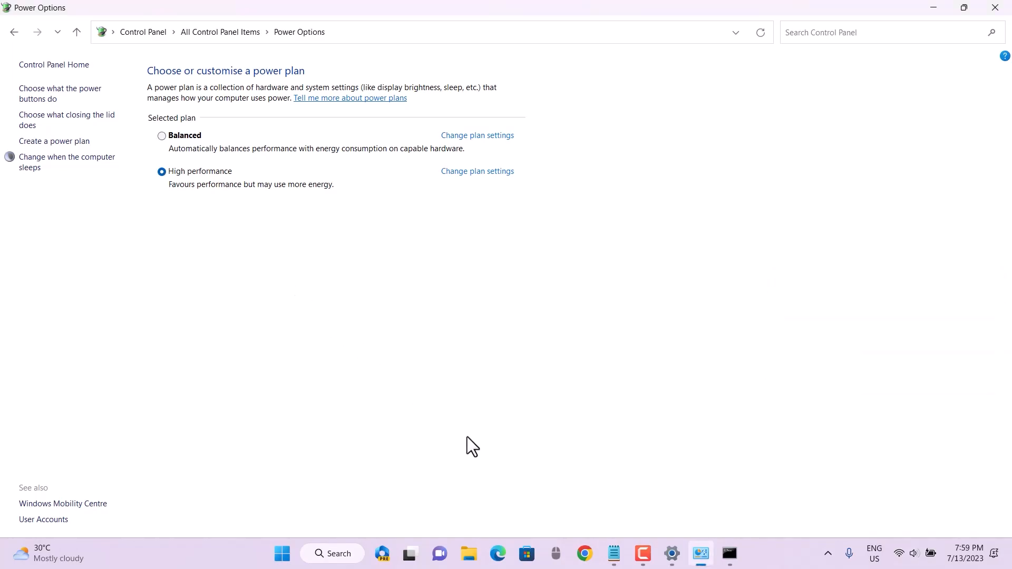
pyautogui.moveTo(577, 538)
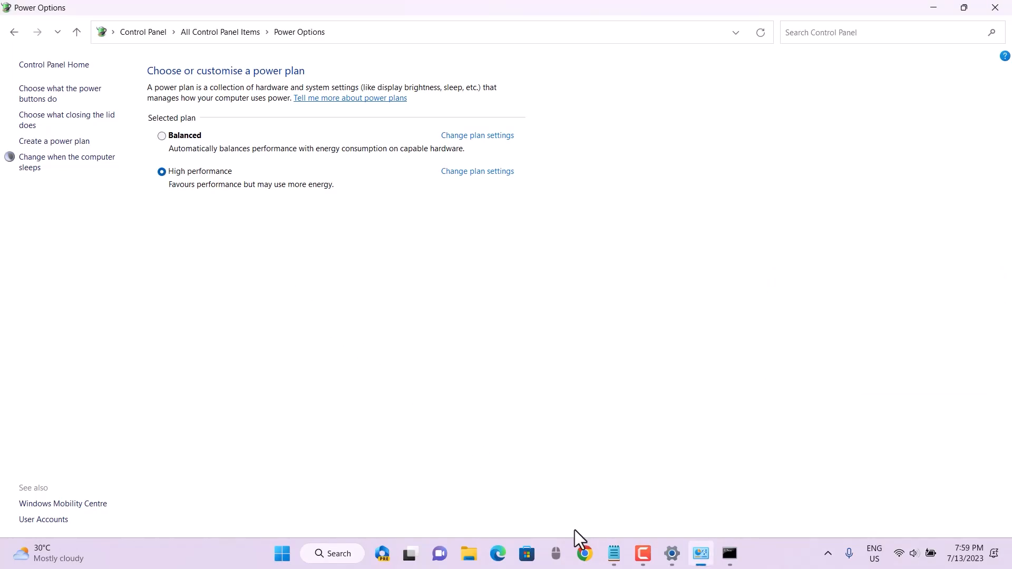
pyautogui.moveTo(729, 553)
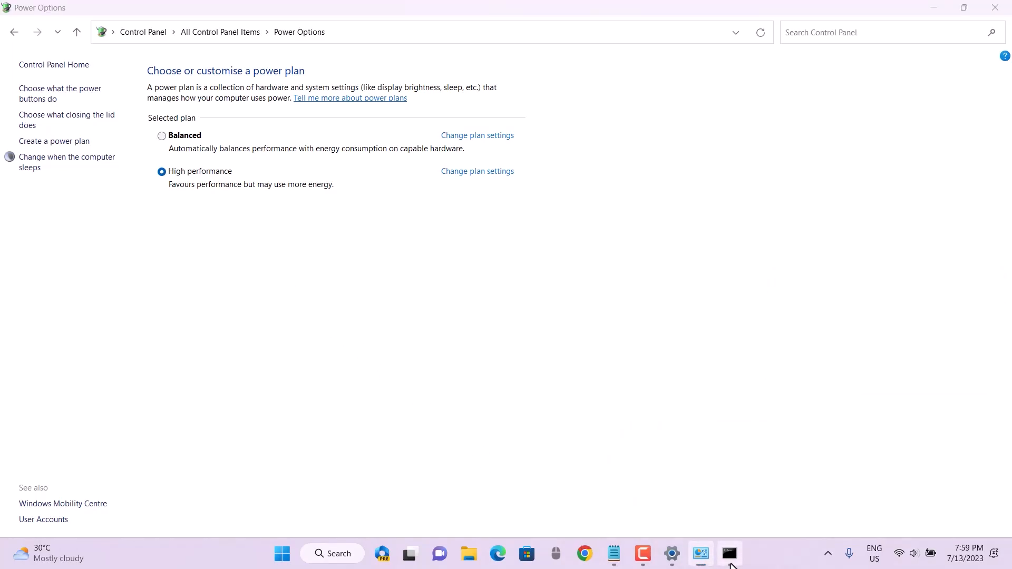
# Run the powercfg duplicatescheme command for the Ultimate Performance plan in Command Prompt
pyautogui.click(729, 554)
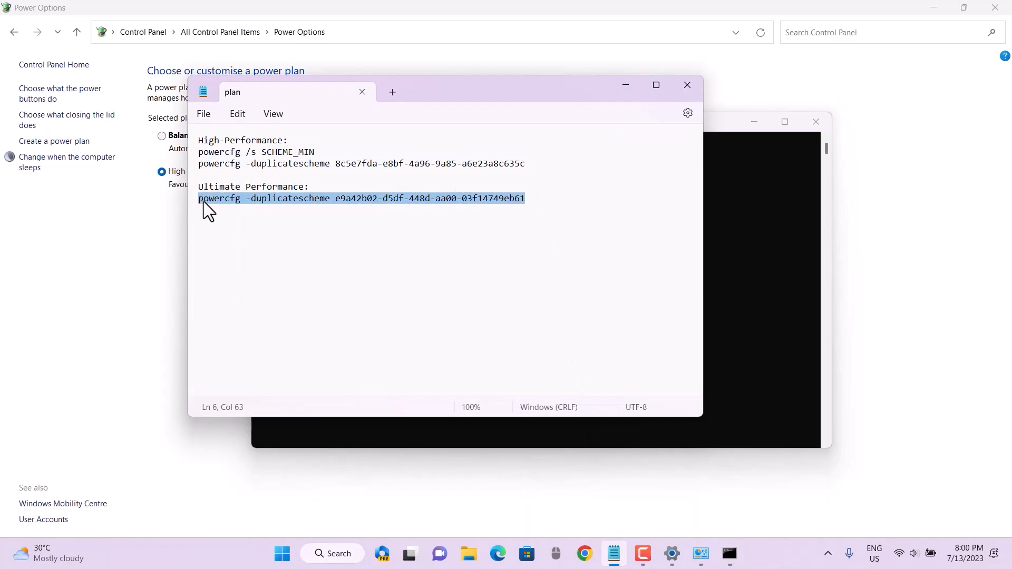
pyautogui.moveTo(645, 241)
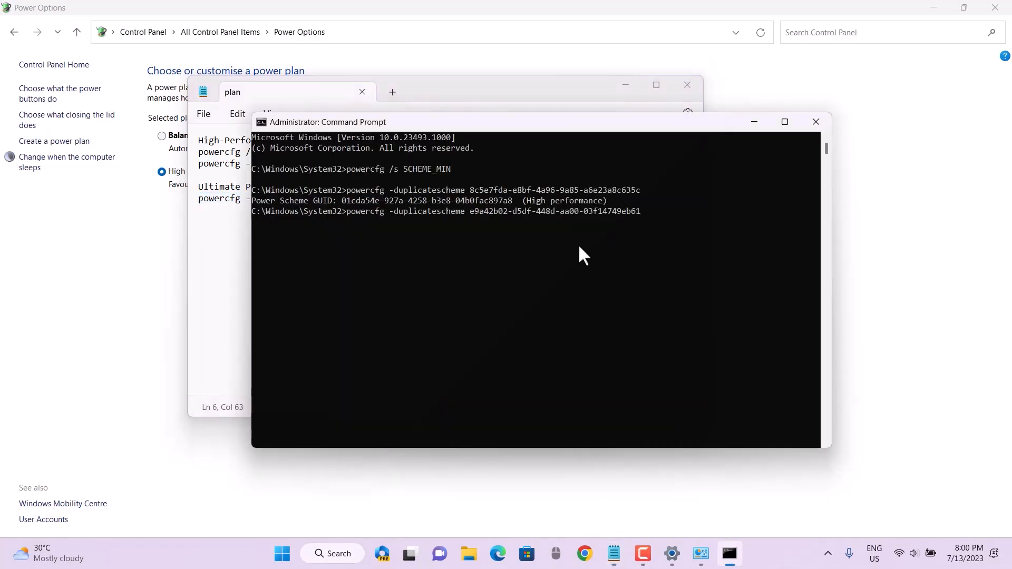
pyautogui.press('Return')
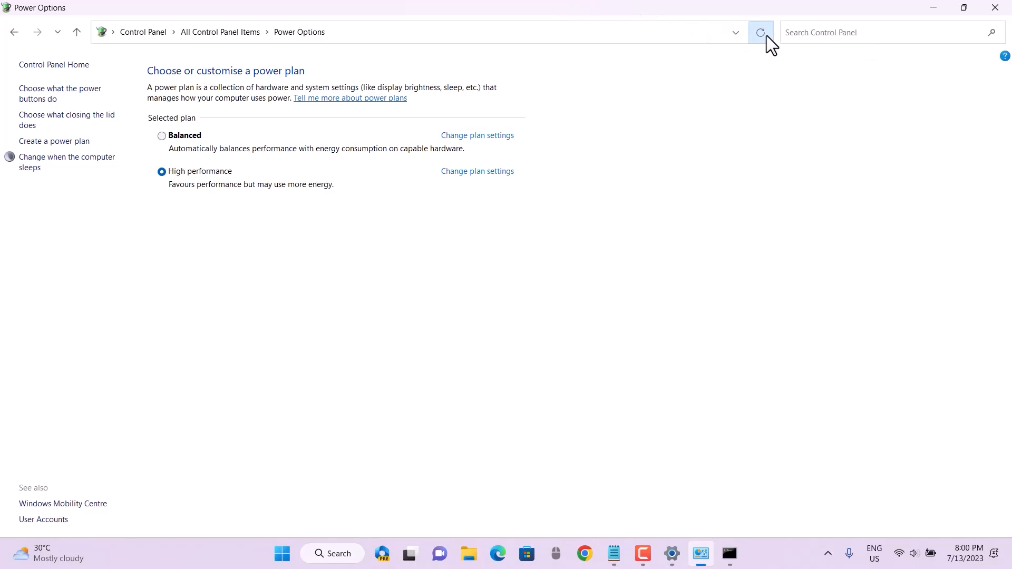
pyautogui.moveTo(744, 473)
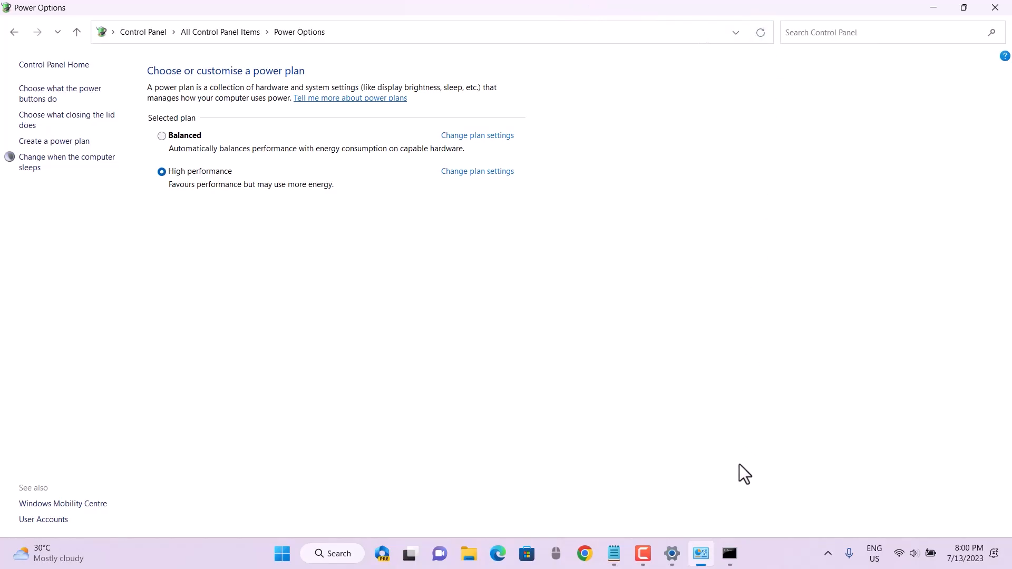
# Reselect High performance after Balanced, then reach its plan settings and advanced power settings
pyautogui.click(728, 553)
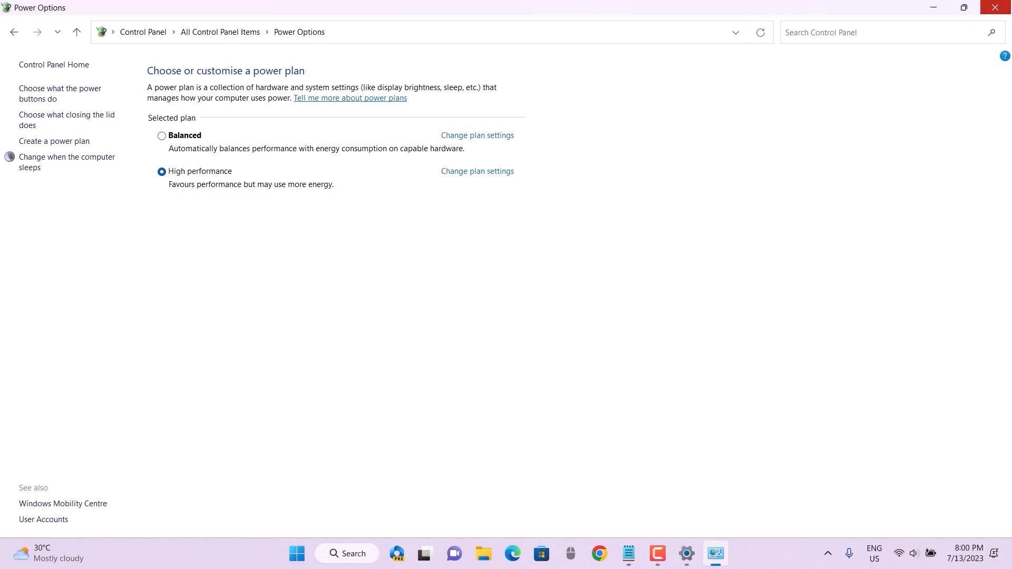
pyautogui.click(162, 135)
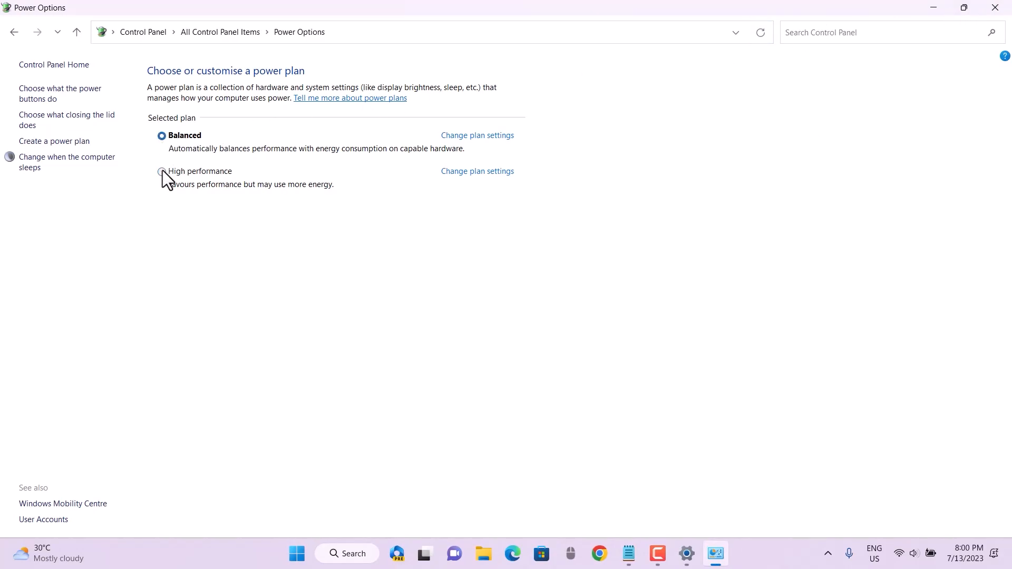
pyautogui.moveTo(168, 185)
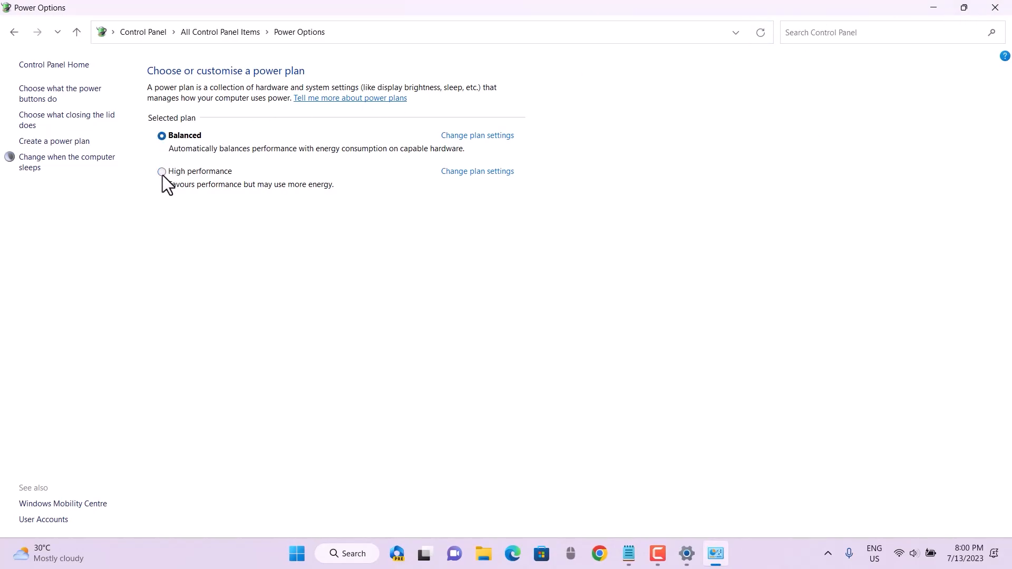
pyautogui.click(161, 171)
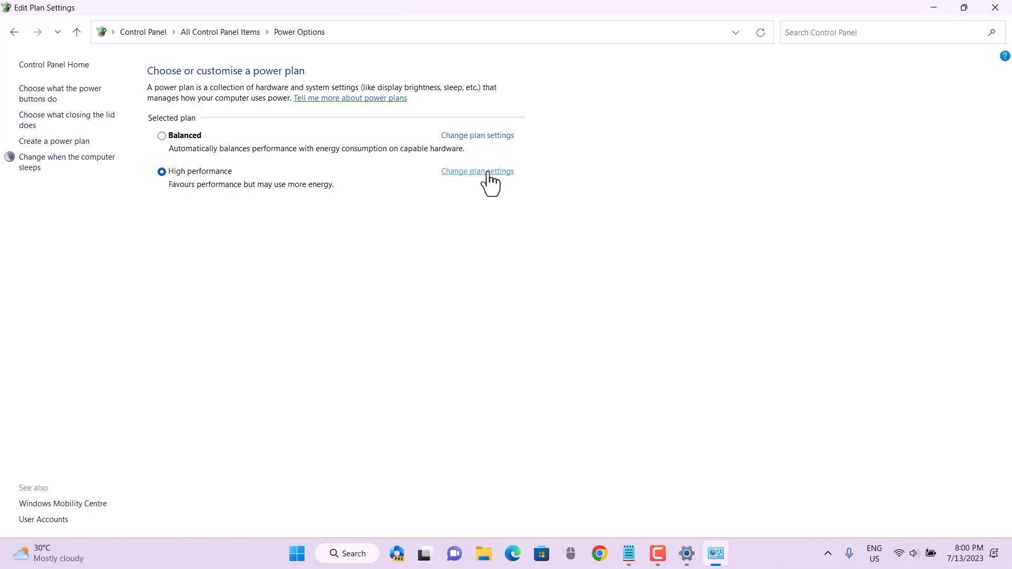
pyautogui.click(477, 170)
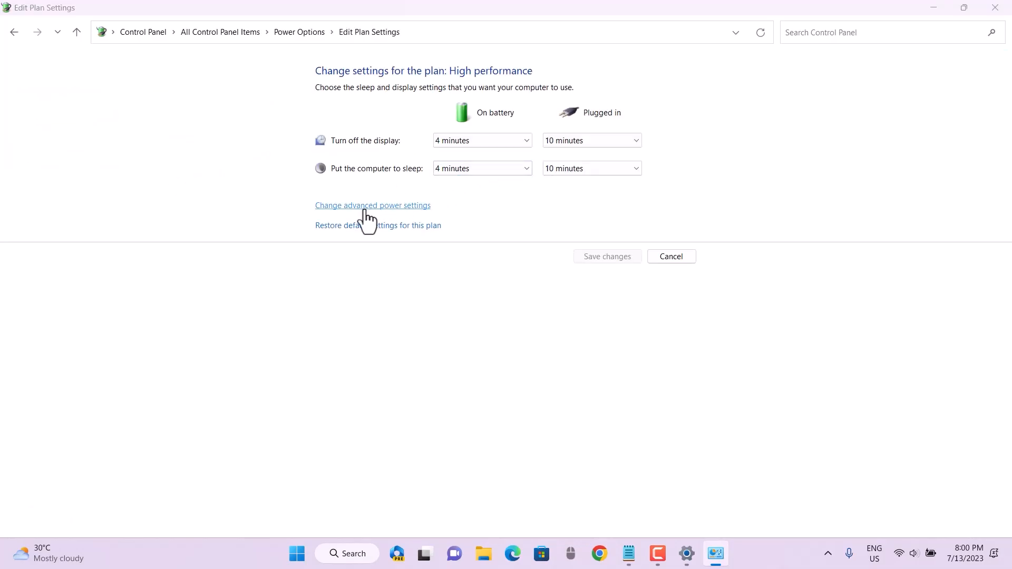
pyautogui.click(372, 205)
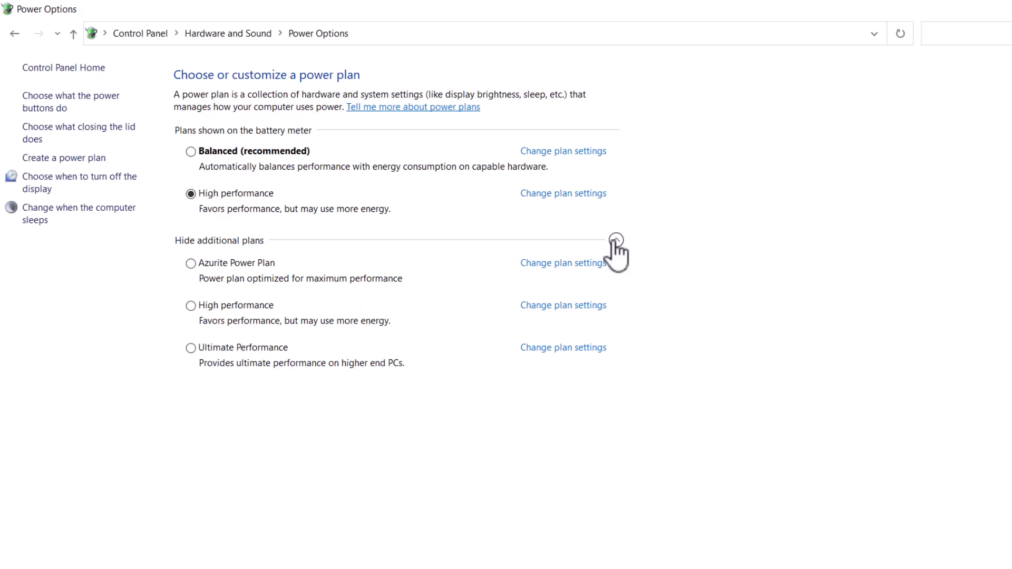
pyautogui.moveTo(236, 274)
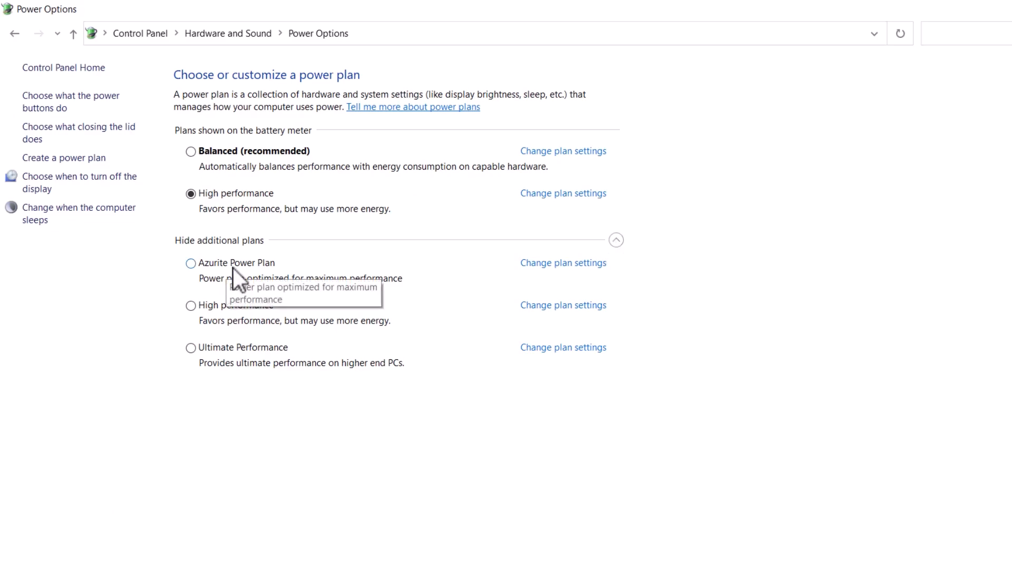
pyautogui.moveTo(251, 362)
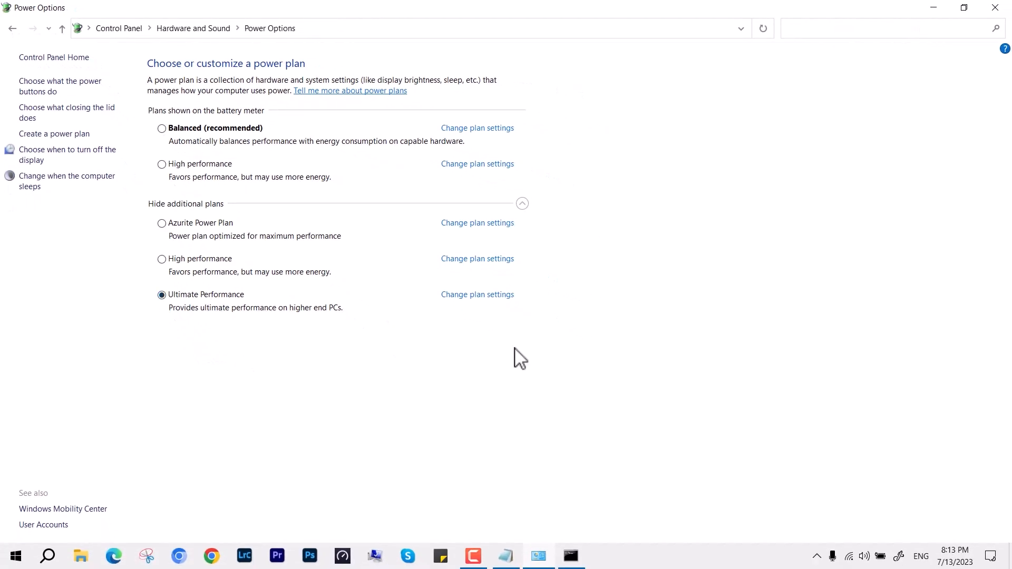
pyautogui.moveTo(863, 555)
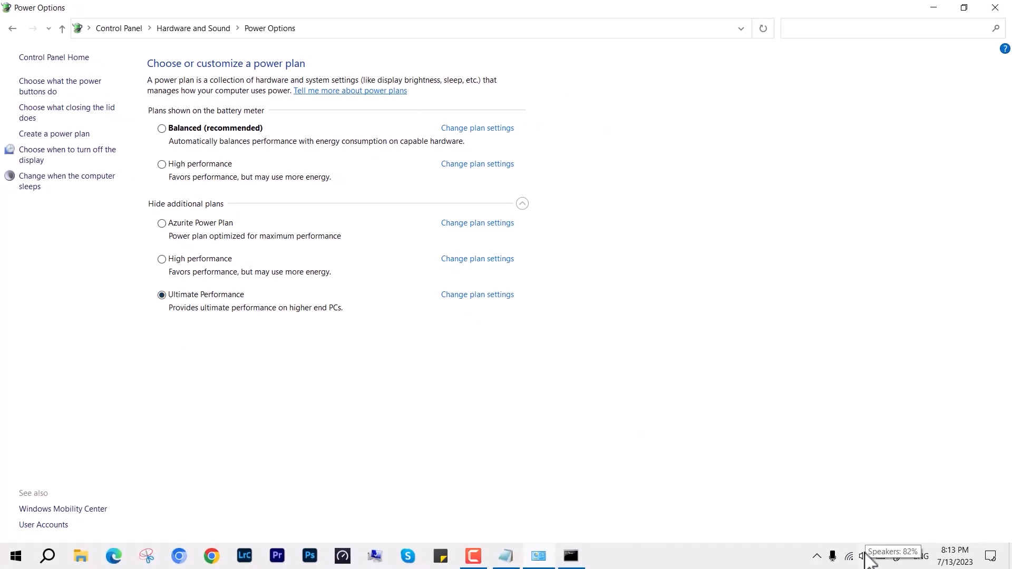
pyautogui.moveTo(907, 558)
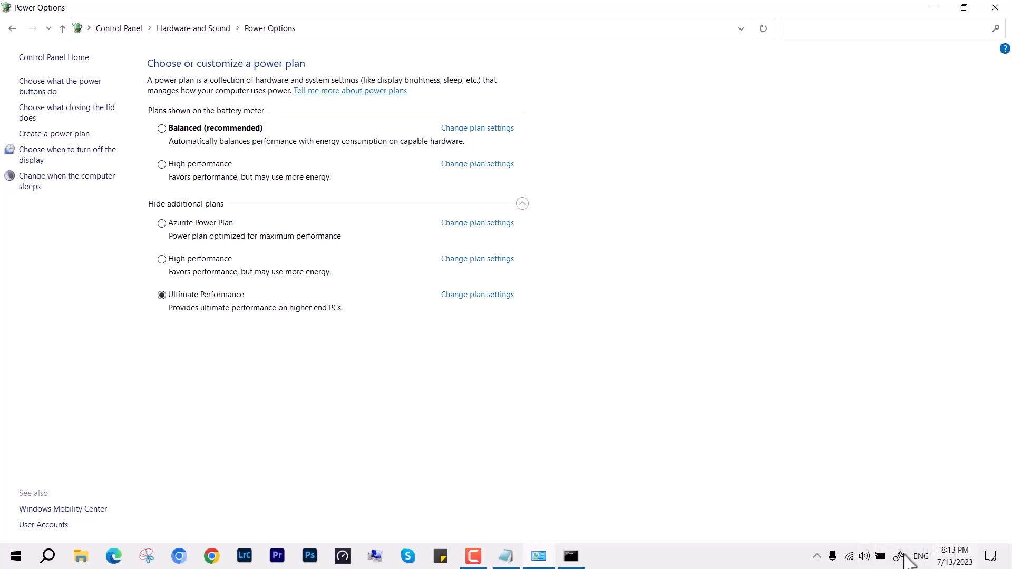
# With Ultimate Performance selected as the plan, bring up the notifications and quick actions panel
pyautogui.click(988, 555)
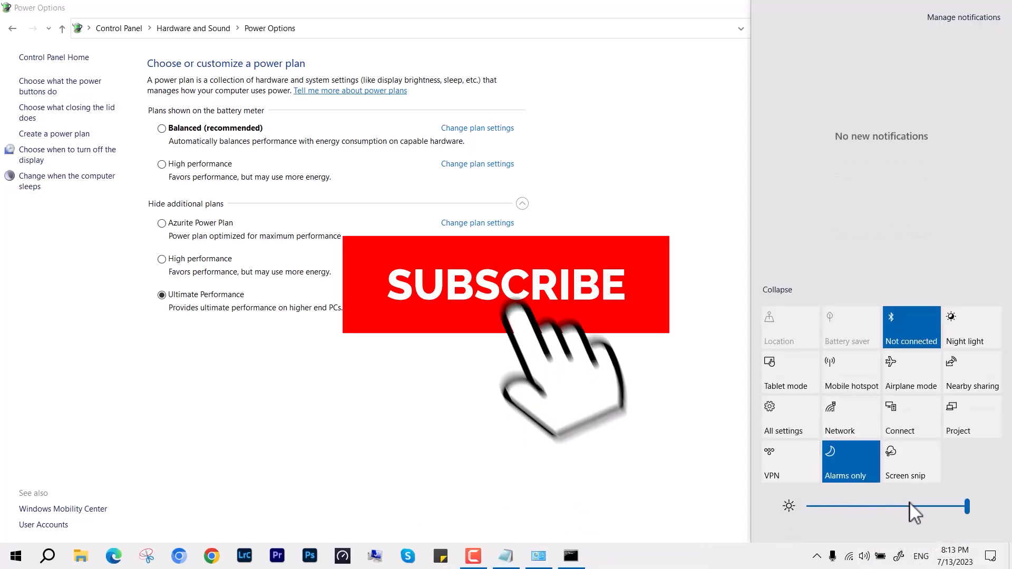